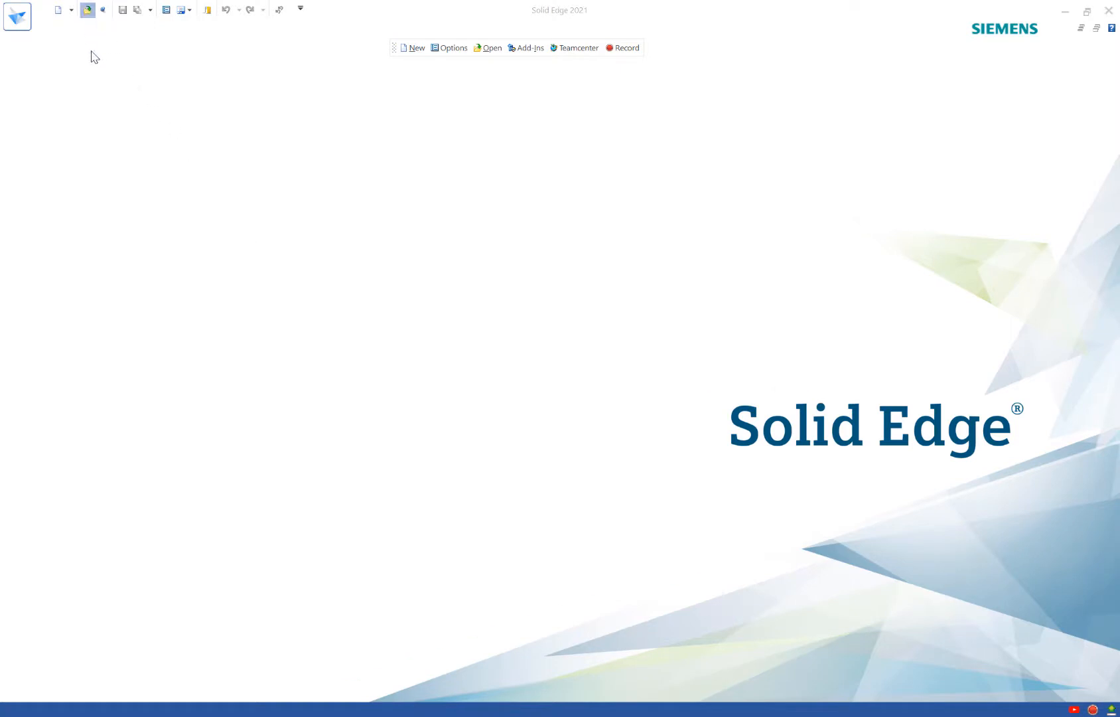
Start a new document from the inch sheet metal template
{"action": "left_click", "coordinate": [487, 48]}
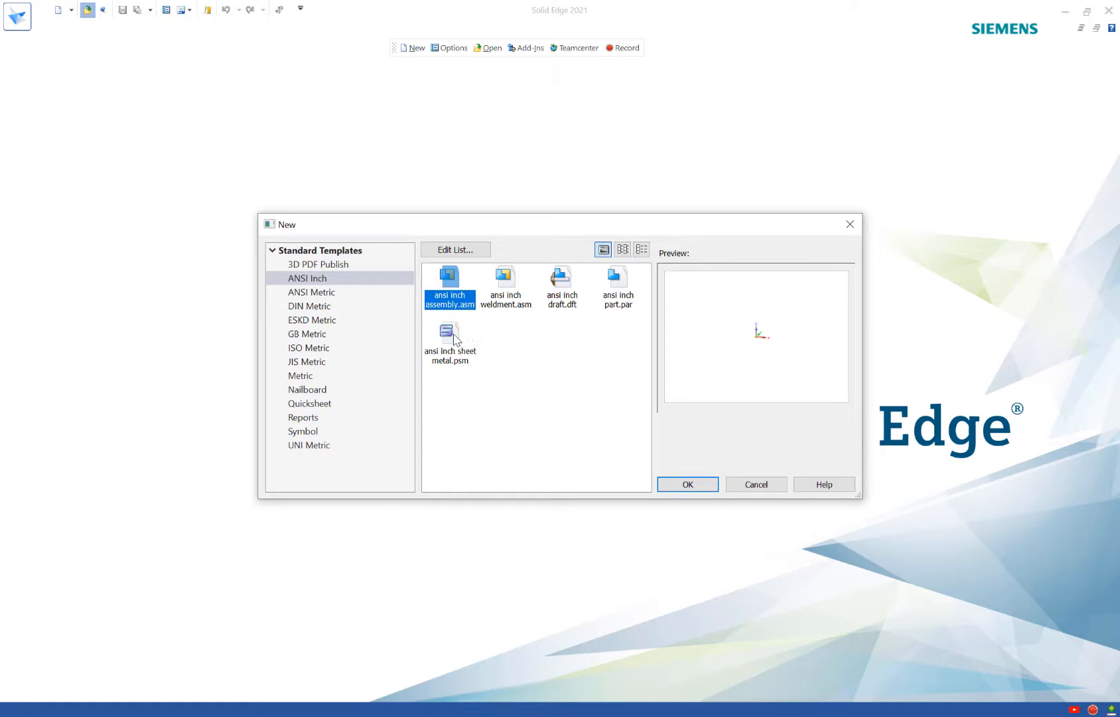
{"action": "left_click", "coordinate": [450, 343]}
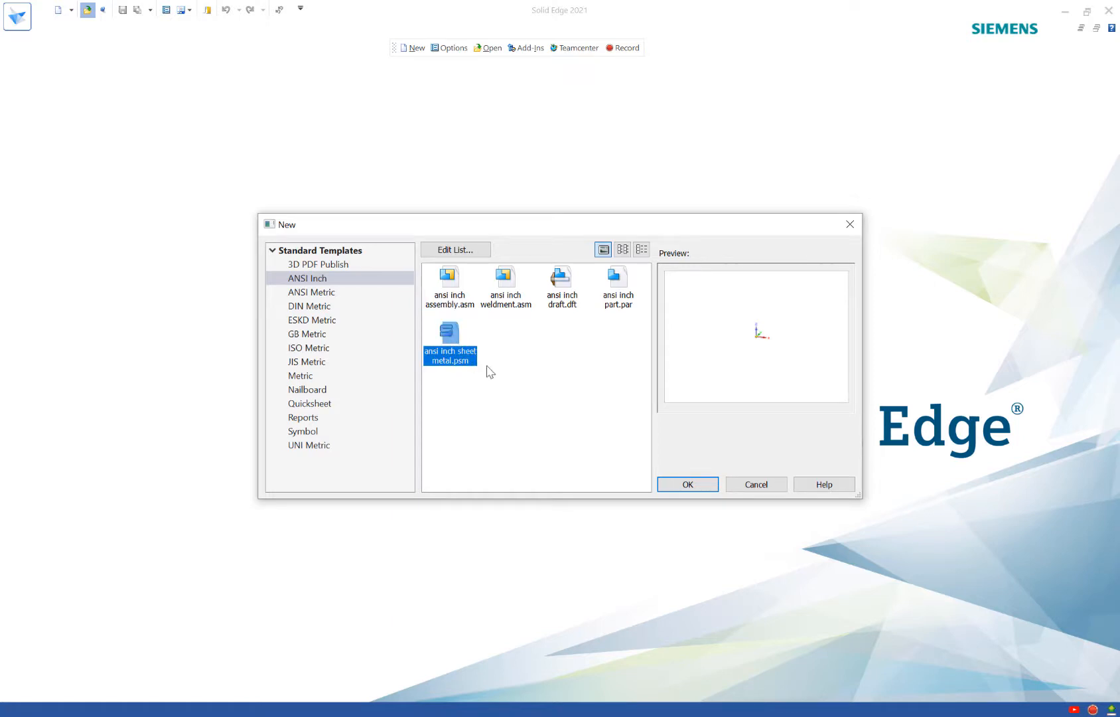
{"action": "left_click", "coordinate": [754, 483]}
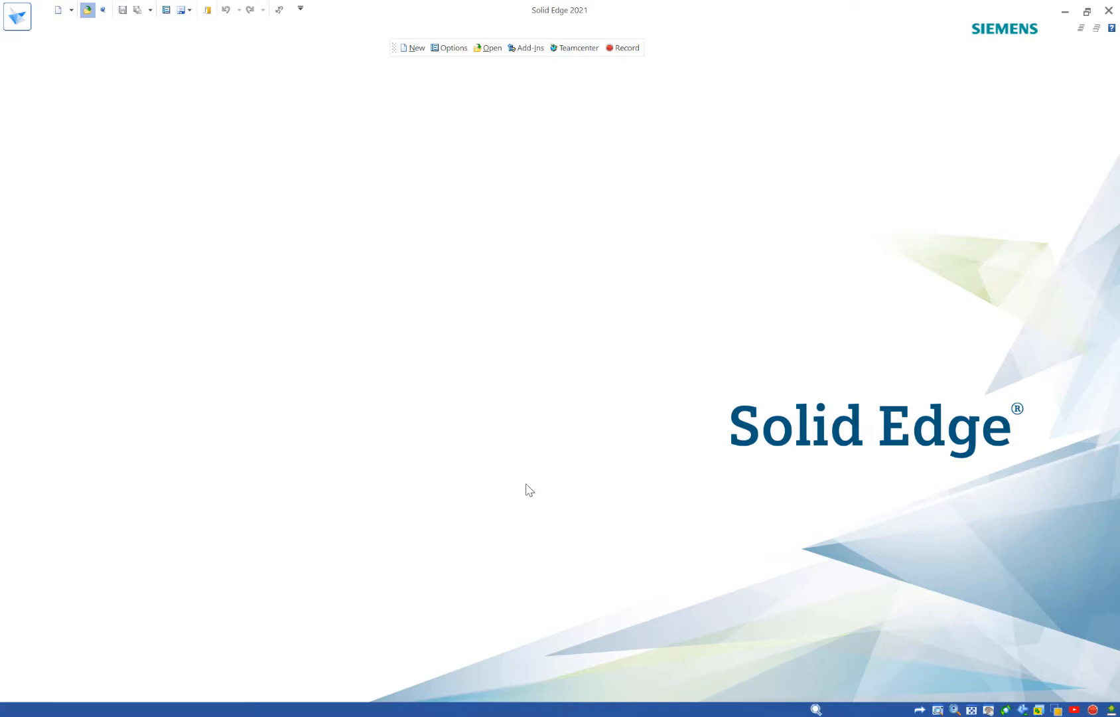
Bring in nsm1_Locker_front_door and inspect the door panel, showing the modelling environment options
{"action": "left_click", "coordinate": [415, 48]}
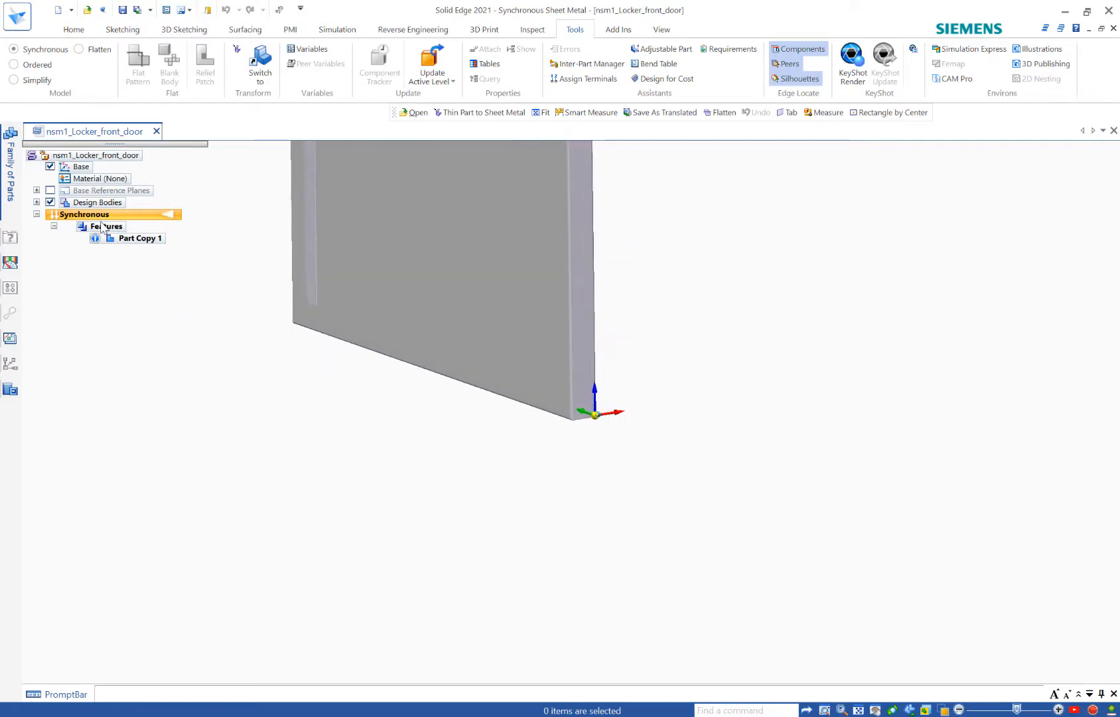
{"action": "left_click", "coordinate": [140, 238]}
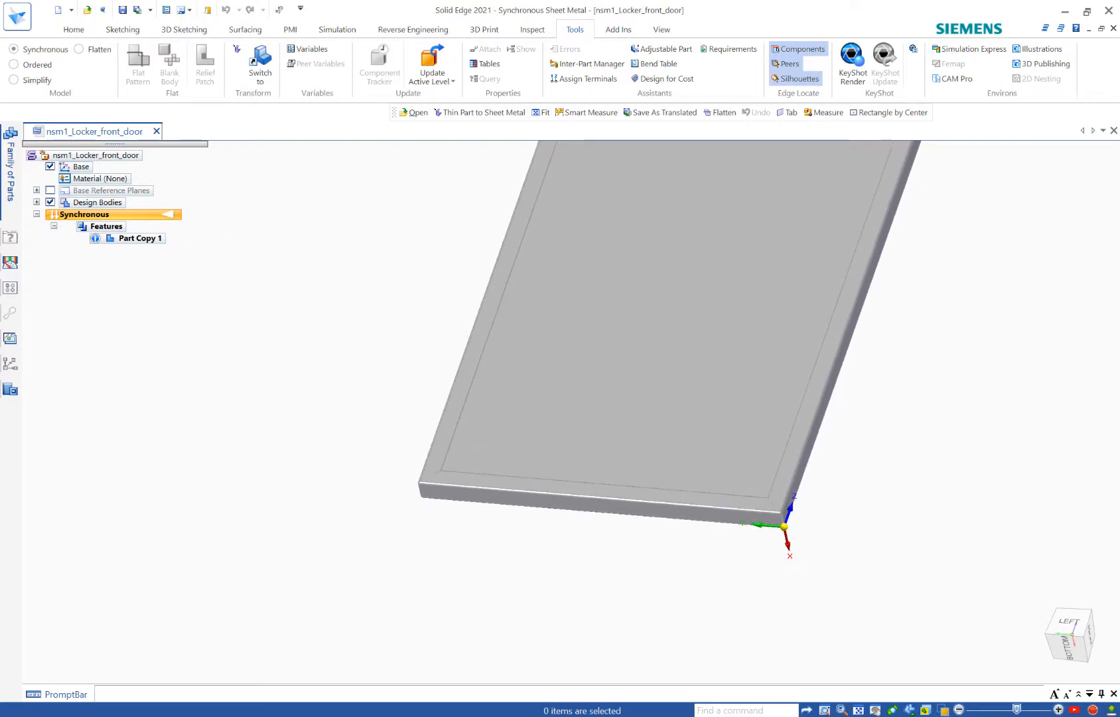
{"action": "left_click", "coordinate": [531, 30]}
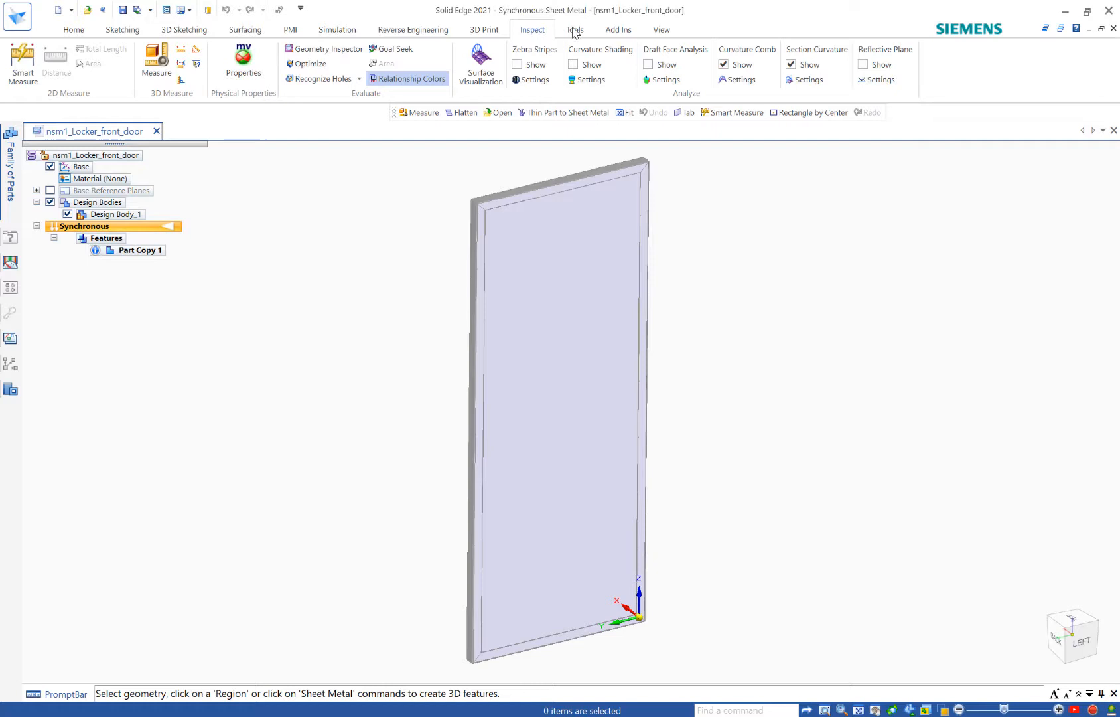
{"action": "left_click", "coordinate": [575, 29]}
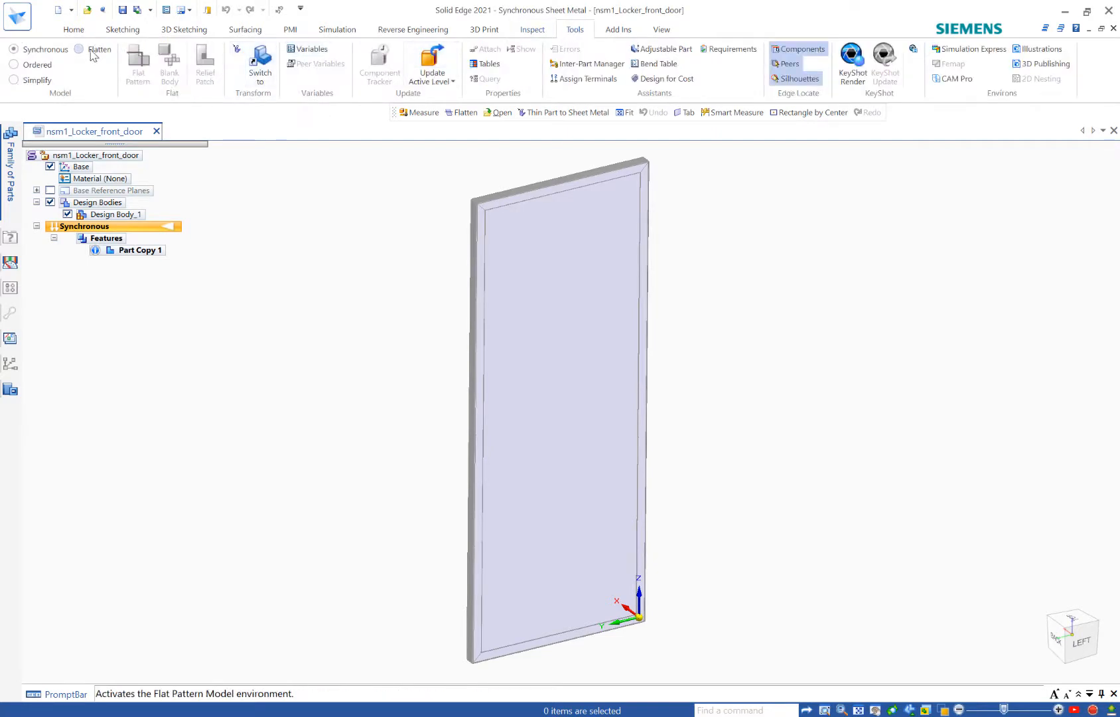
Enter Flatten and apply Galvanized steel to the door, accepting the face style replacement
{"action": "left_click", "coordinate": [100, 49]}
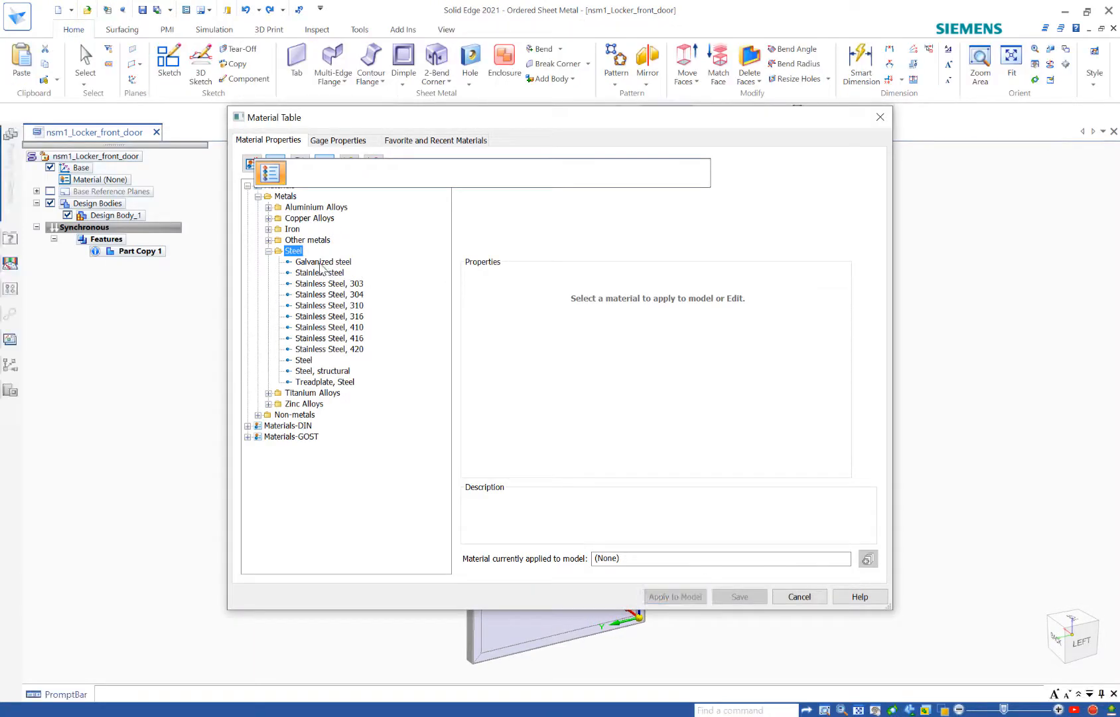
{"action": "left_click", "coordinate": [322, 262]}
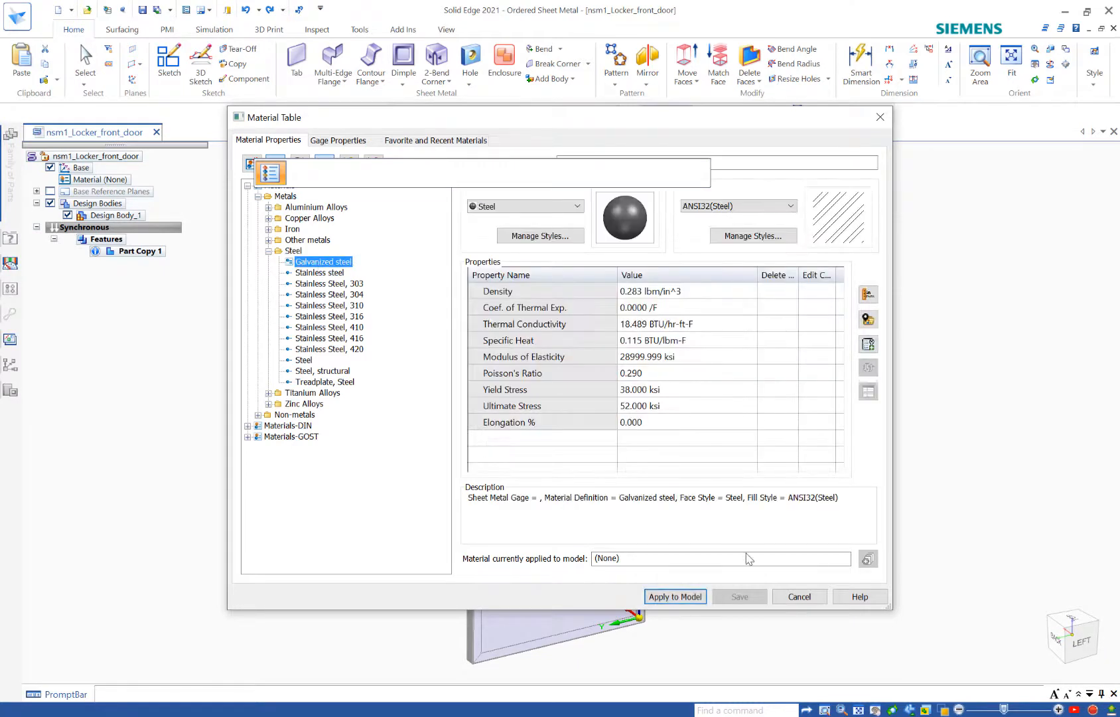
{"action": "left_click", "coordinate": [674, 595]}
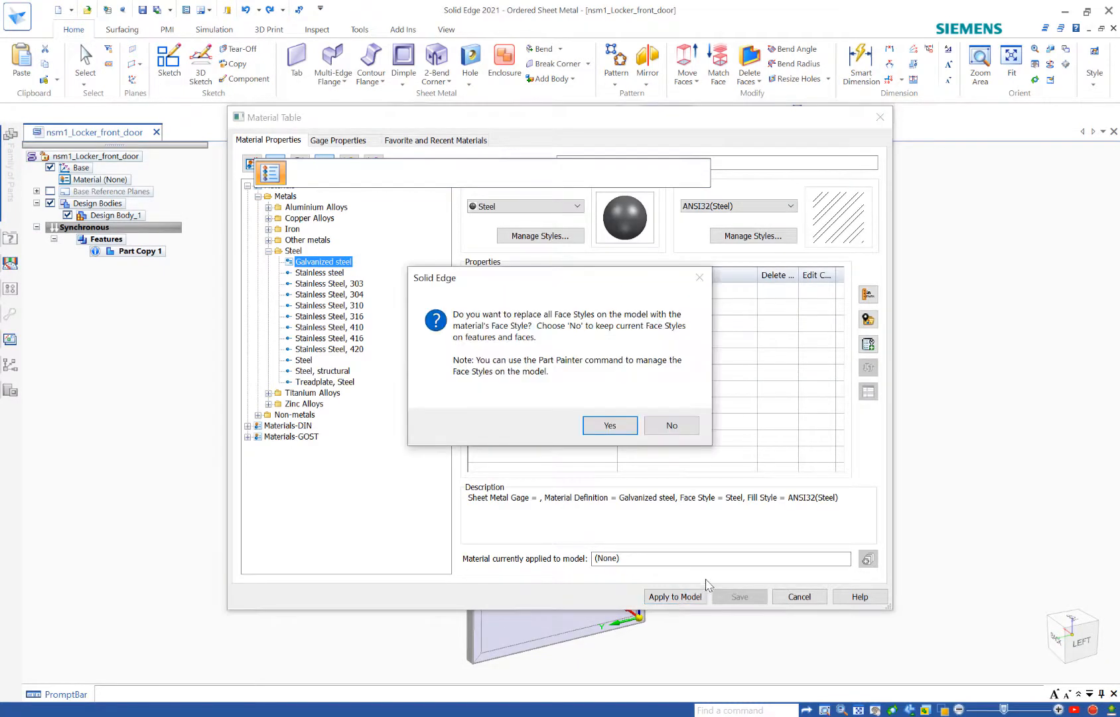
{"action": "left_click", "coordinate": [608, 425]}
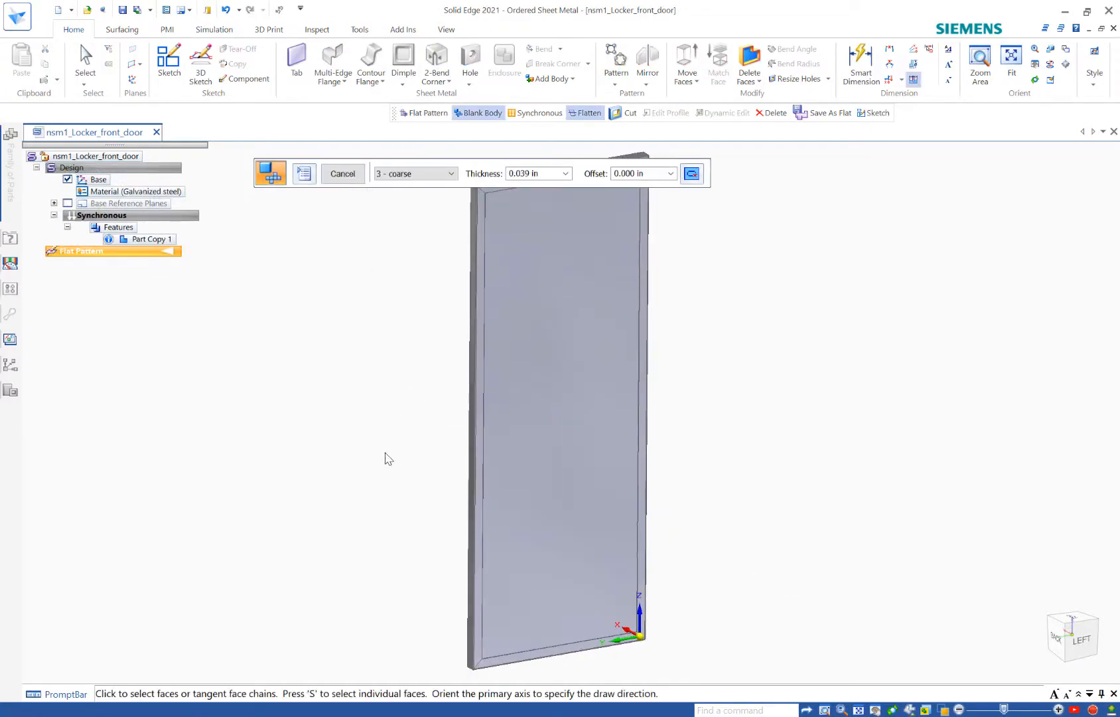
{"action": "mouse_move", "coordinate": [358, 483]}
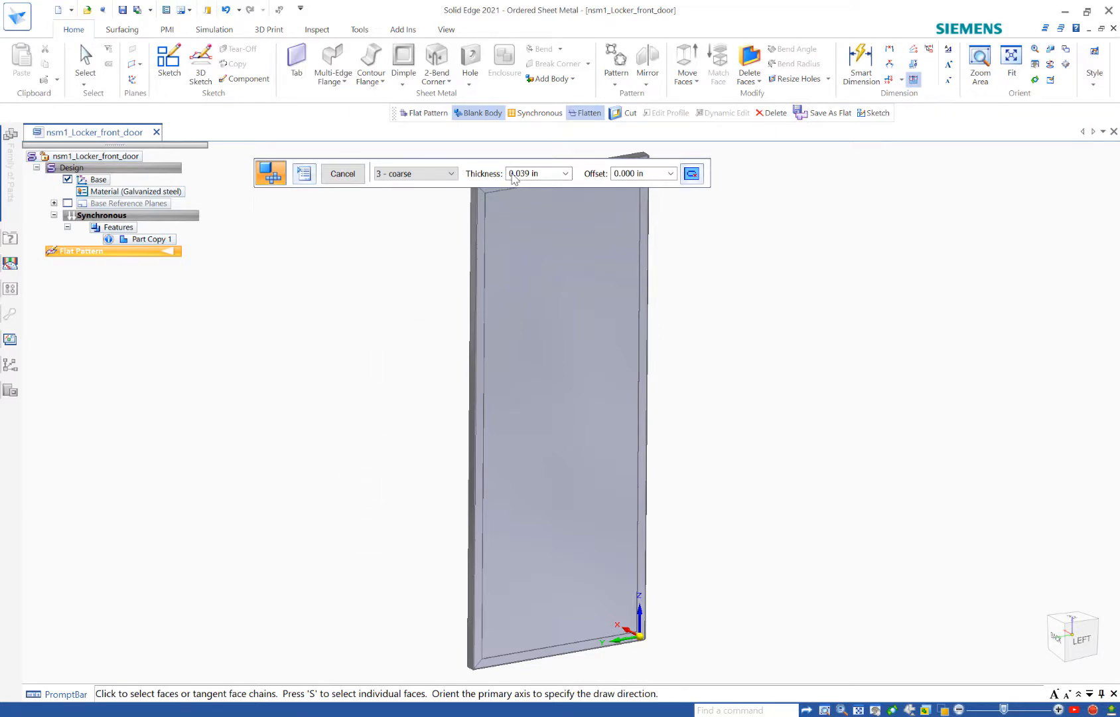
Create Blank 1 at quality 8 - fine from the door faces, a 34.484 by 14.996 outline
{"action": "left_click", "coordinate": [451, 174]}
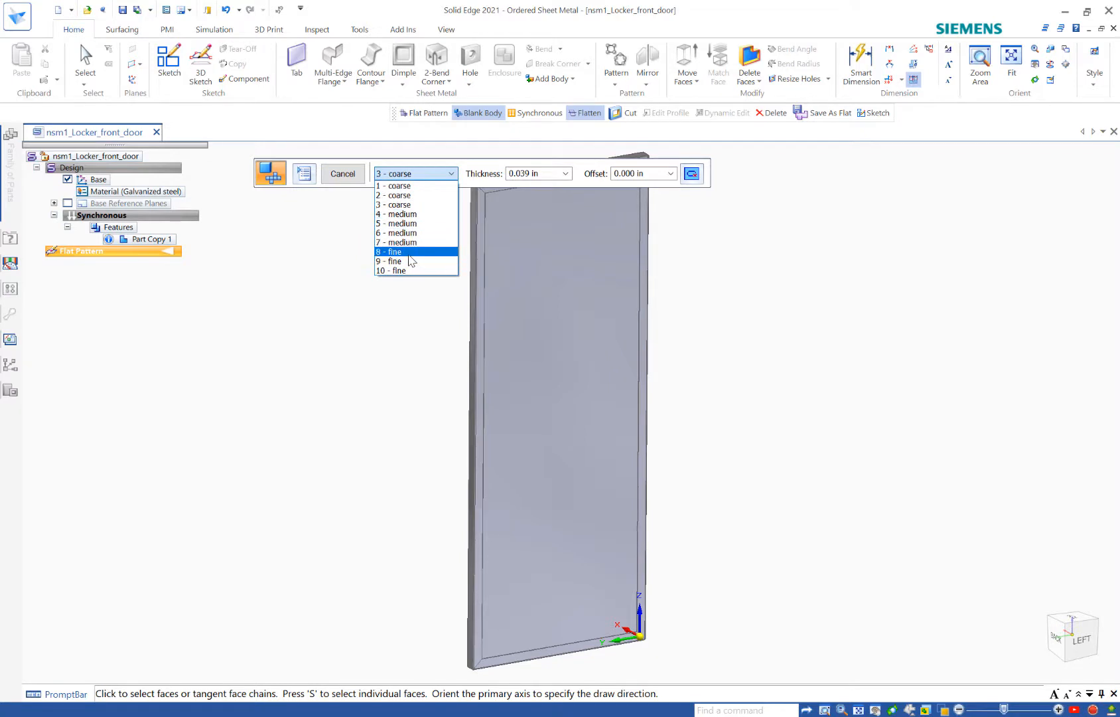
{"action": "left_click", "coordinate": [388, 252]}
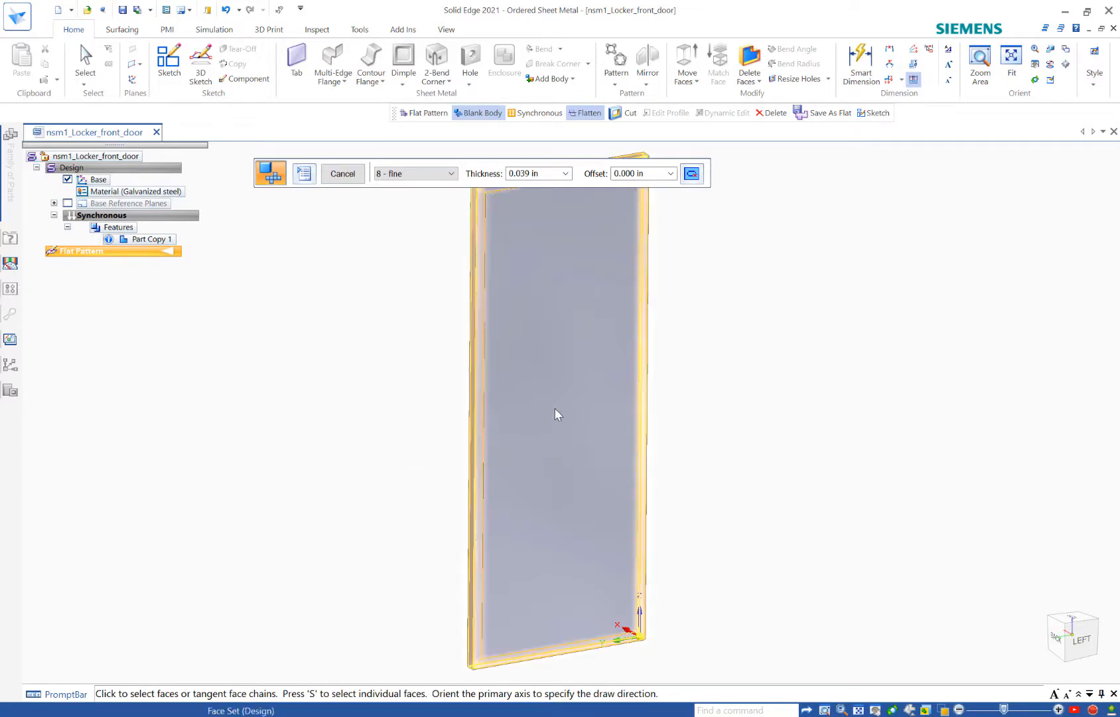
{"action": "left_click", "coordinate": [557, 414]}
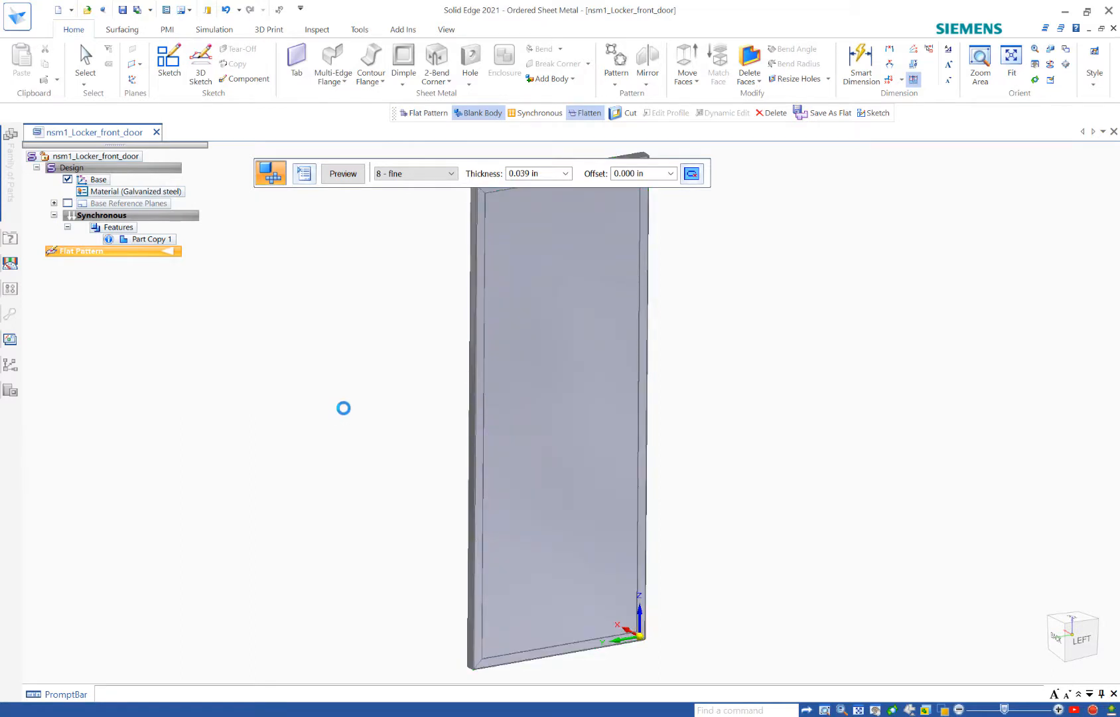
{"action": "left_click", "coordinate": [343, 173]}
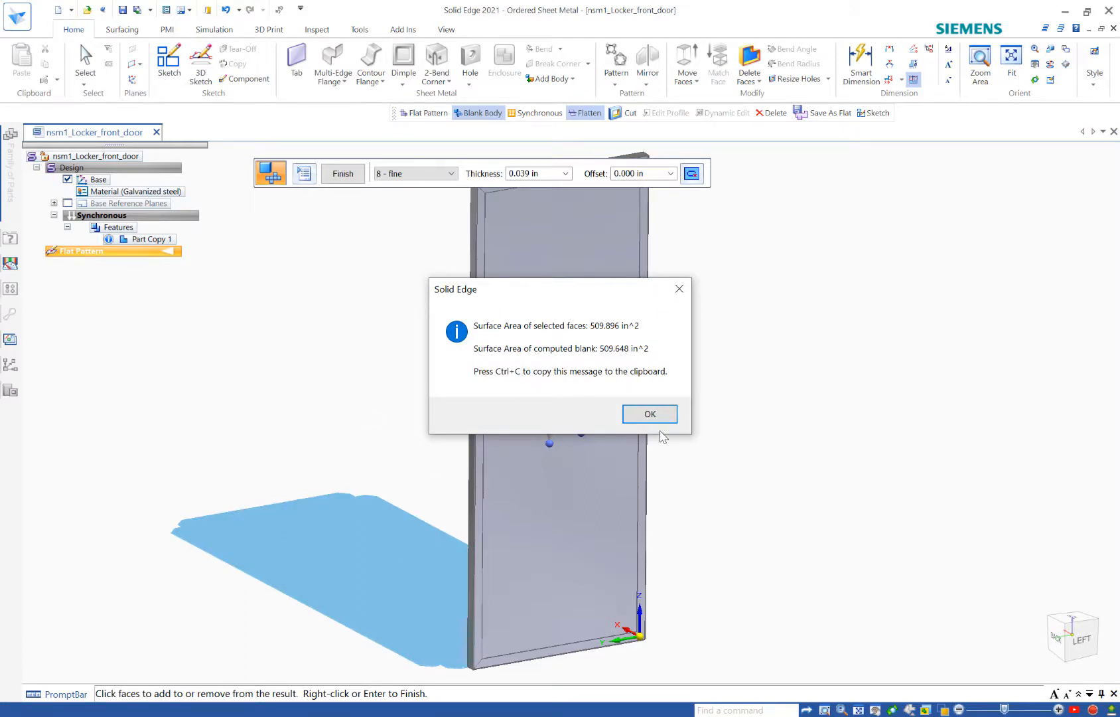
{"action": "left_click", "coordinate": [649, 414]}
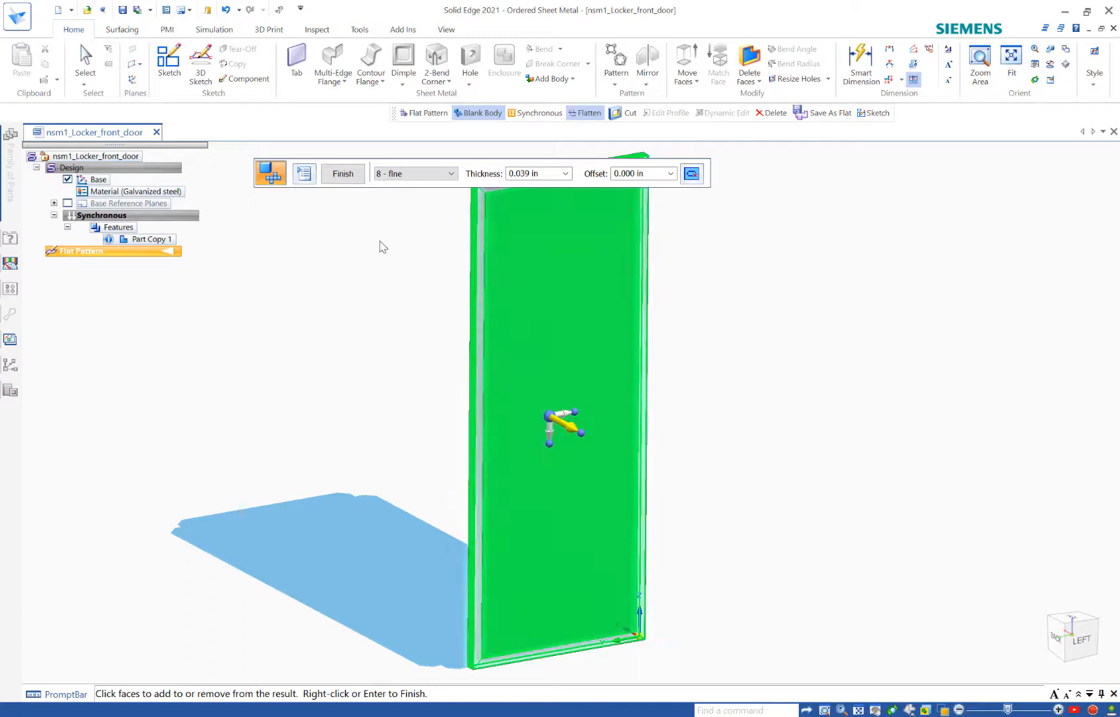
{"action": "left_click", "coordinate": [343, 174]}
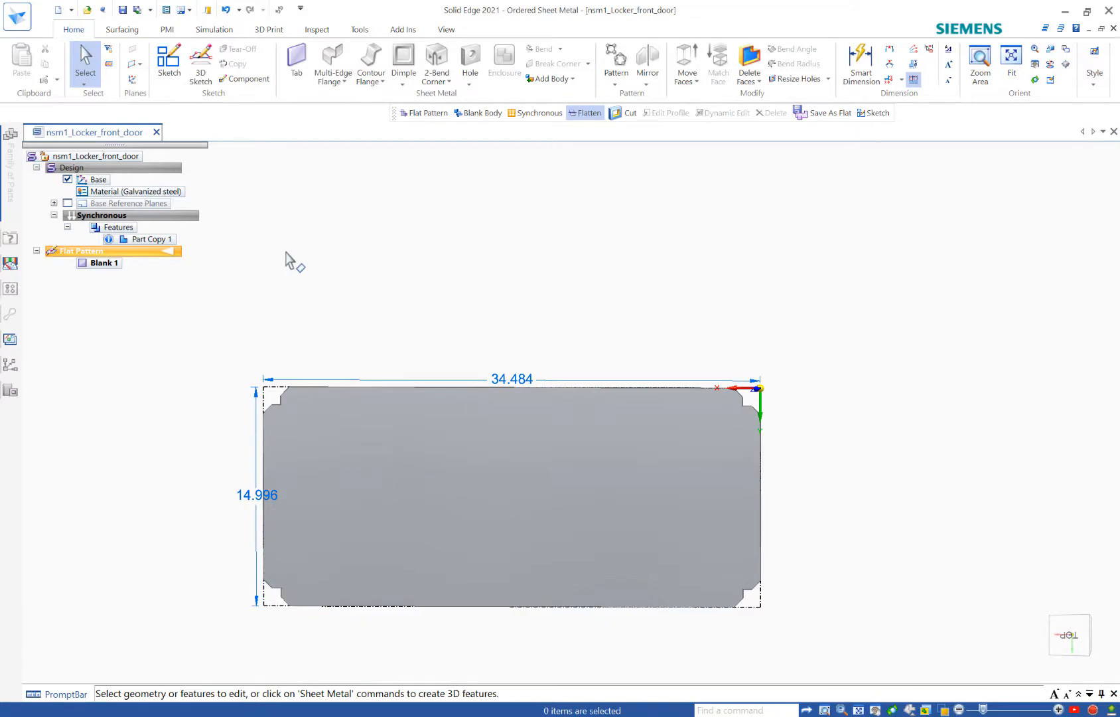
{"action": "mouse_move", "coordinate": [246, 270]}
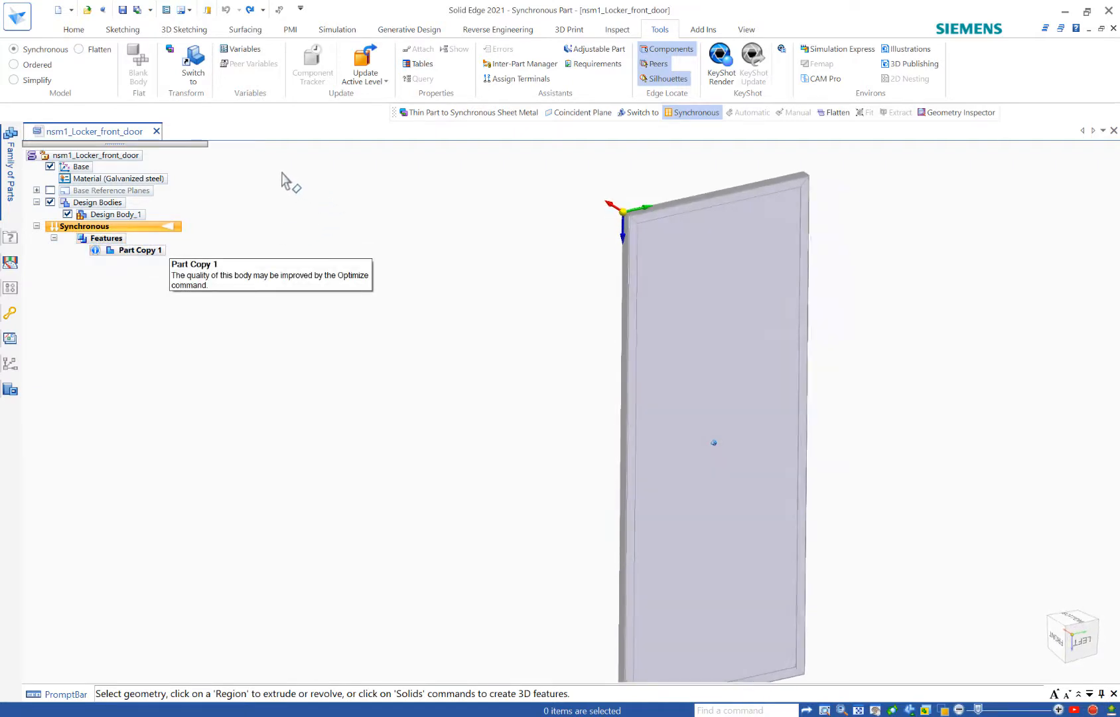
{"action": "mouse_move", "coordinate": [170, 54]}
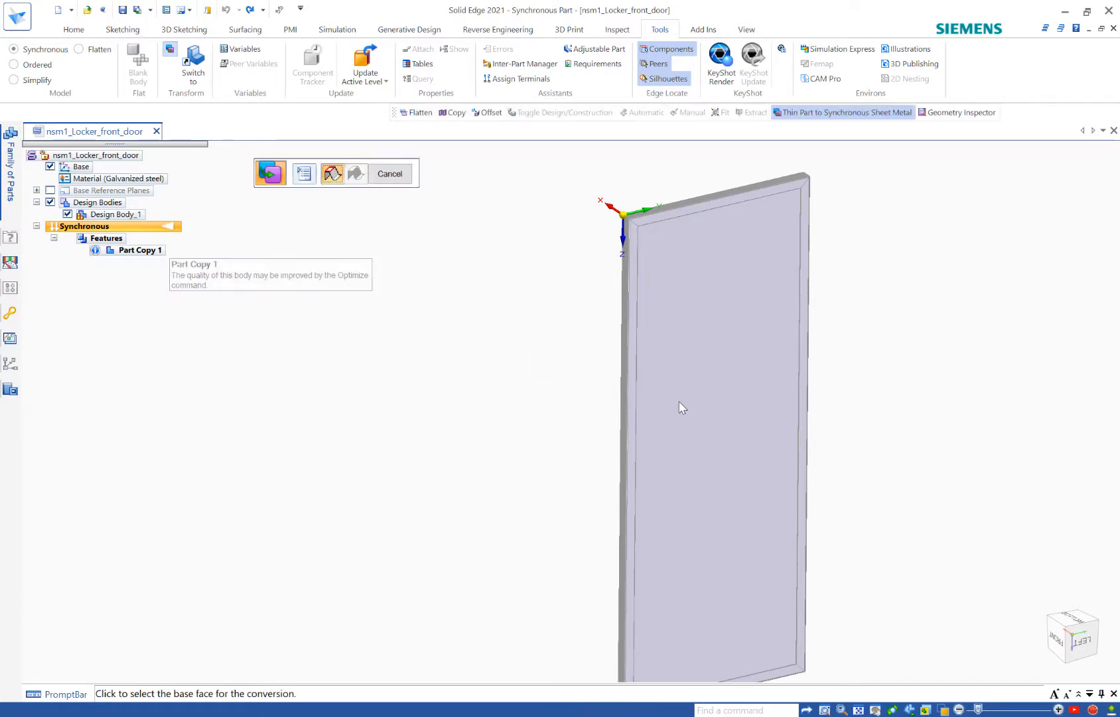
{"action": "mouse_move", "coordinate": [710, 397]}
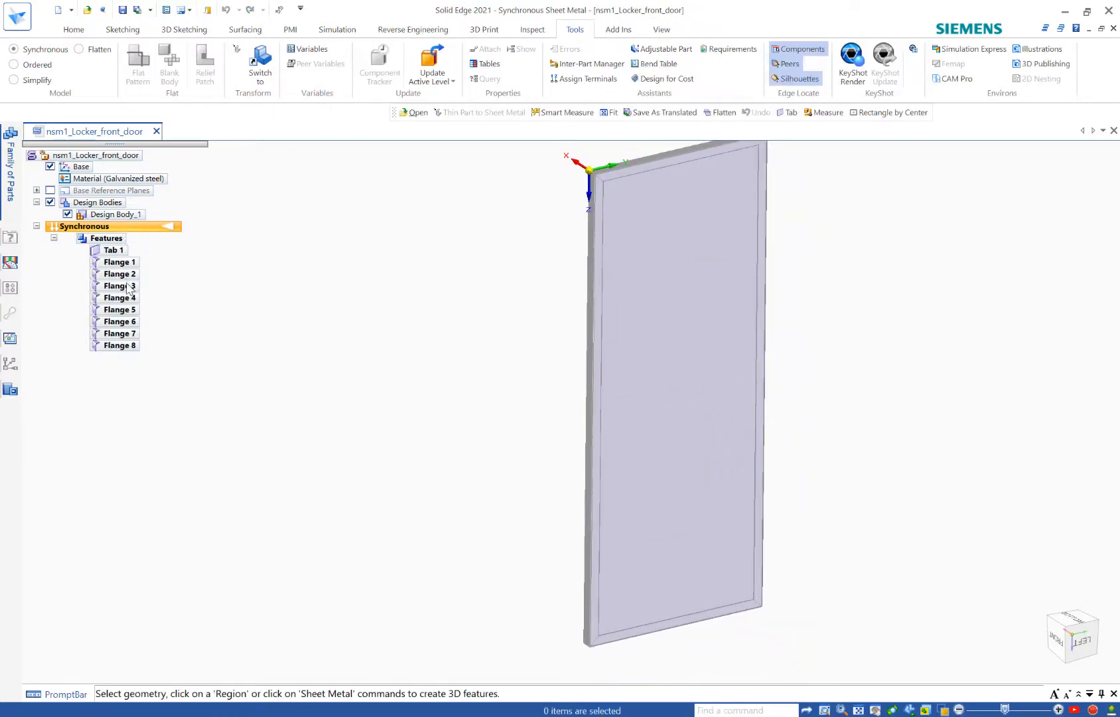
Review Tab 1, Flange 1 and Flange 8 of the converted door in the PathFinder
{"action": "left_click", "coordinate": [115, 250]}
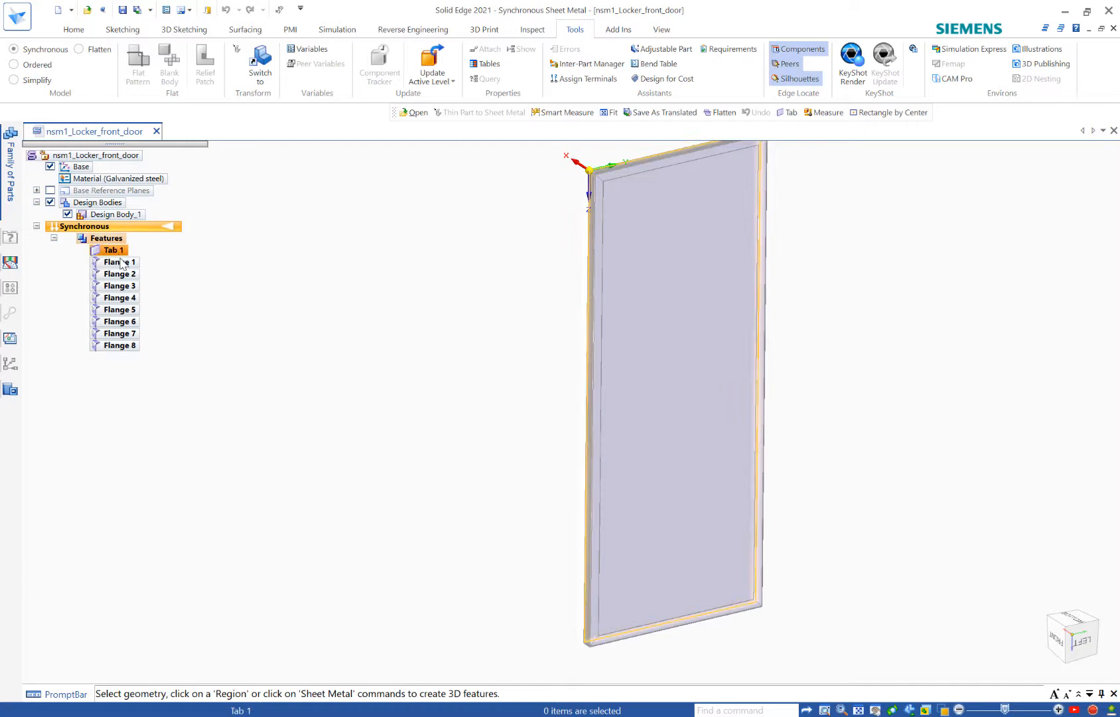
{"action": "left_click", "coordinate": [119, 273]}
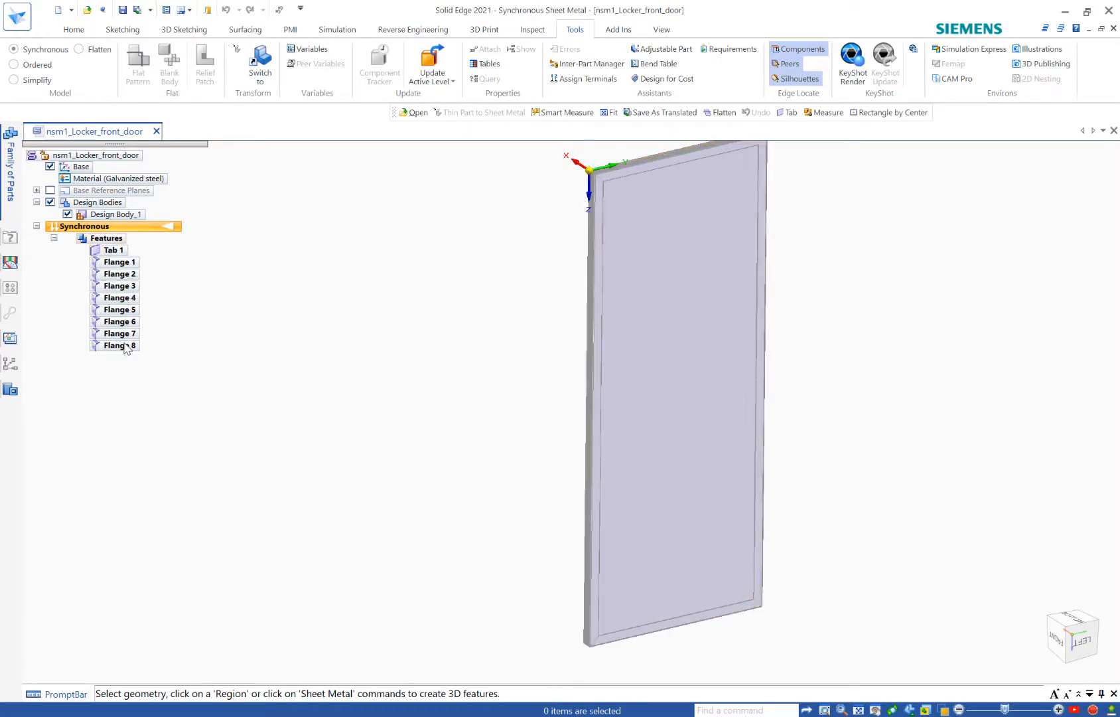
{"action": "left_click", "coordinate": [118, 345]}
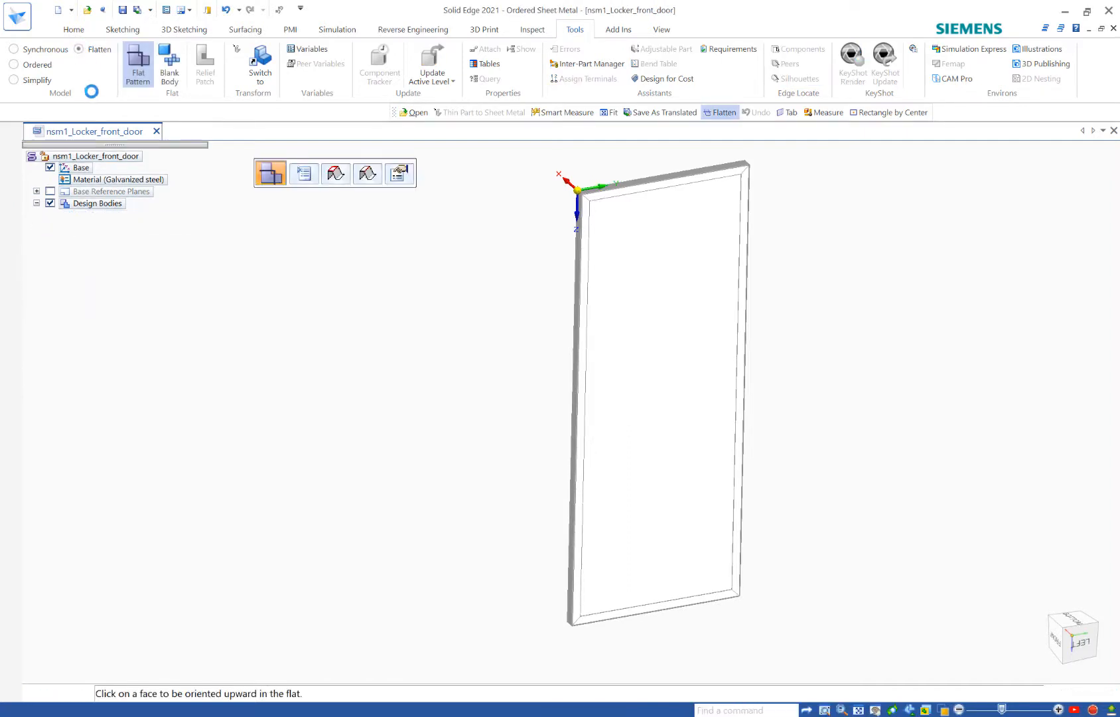
Create Flatten 1 from the upward door face and a reference edge, giving 34.555 by 15.066
{"action": "left_click", "coordinate": [73, 30]}
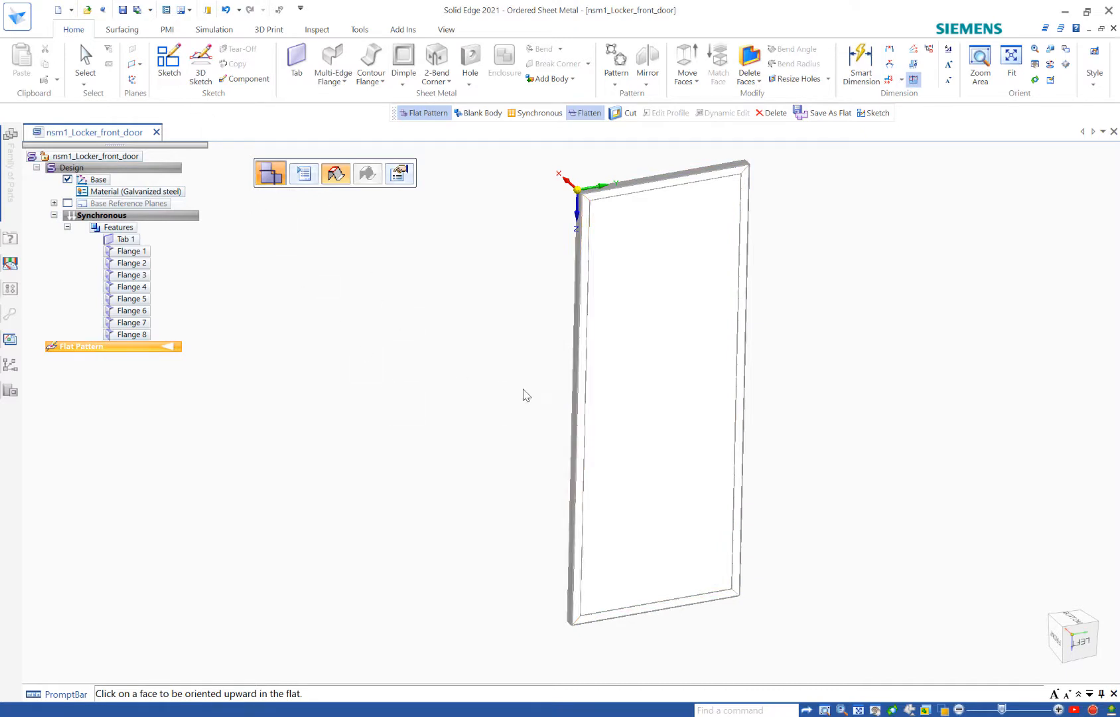
{"action": "mouse_move", "coordinate": [637, 375]}
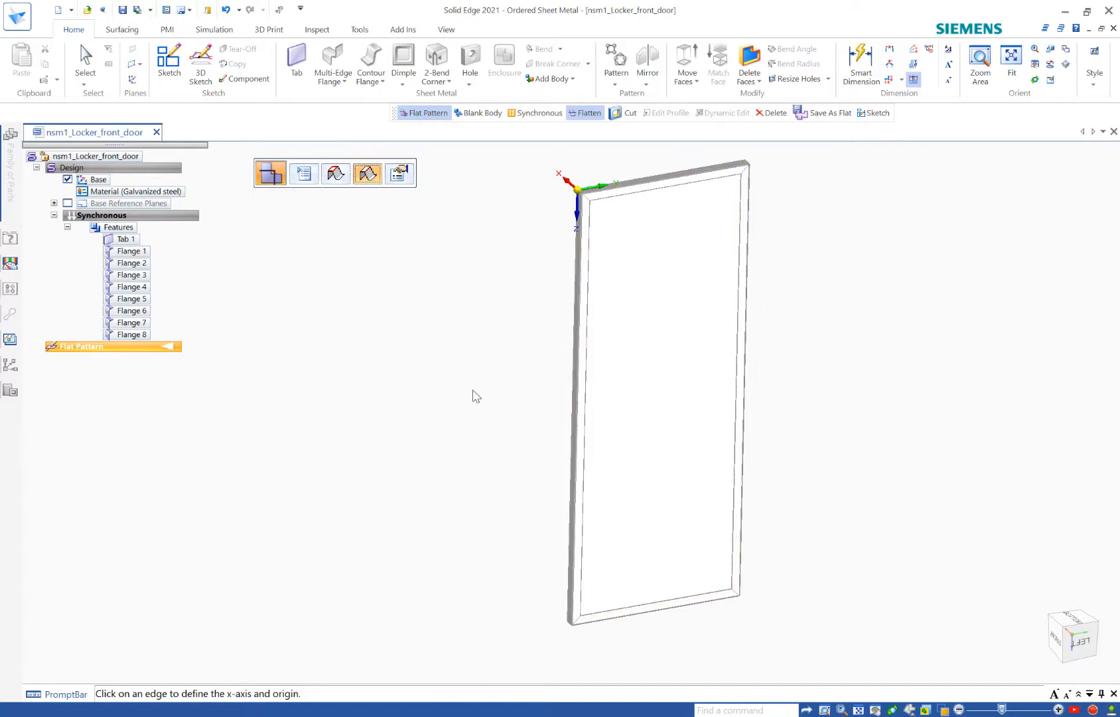
{"action": "mouse_move", "coordinate": [678, 544]}
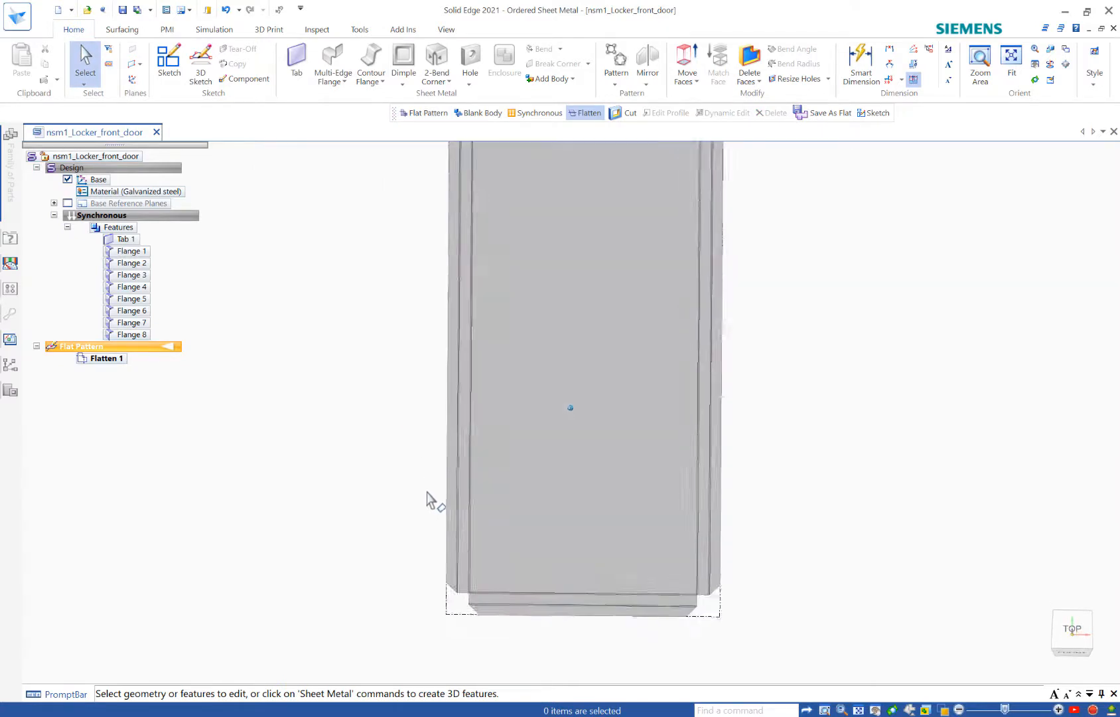
{"action": "left_click", "coordinate": [107, 358]}
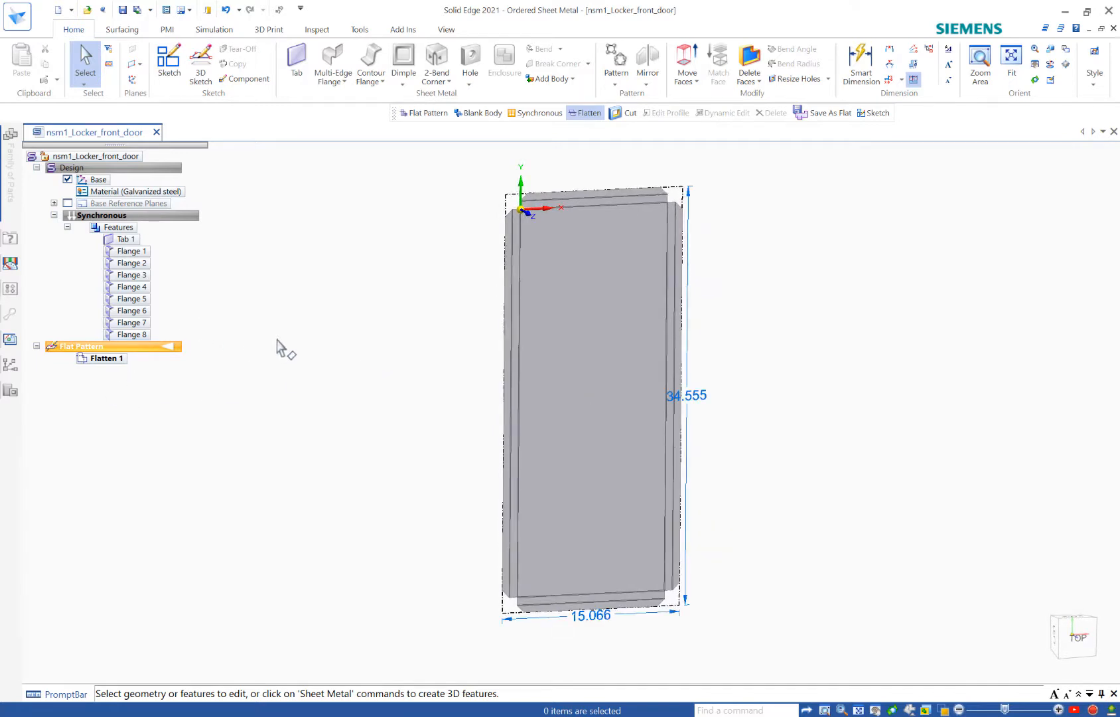
{"action": "mouse_move", "coordinate": [60, 10]}
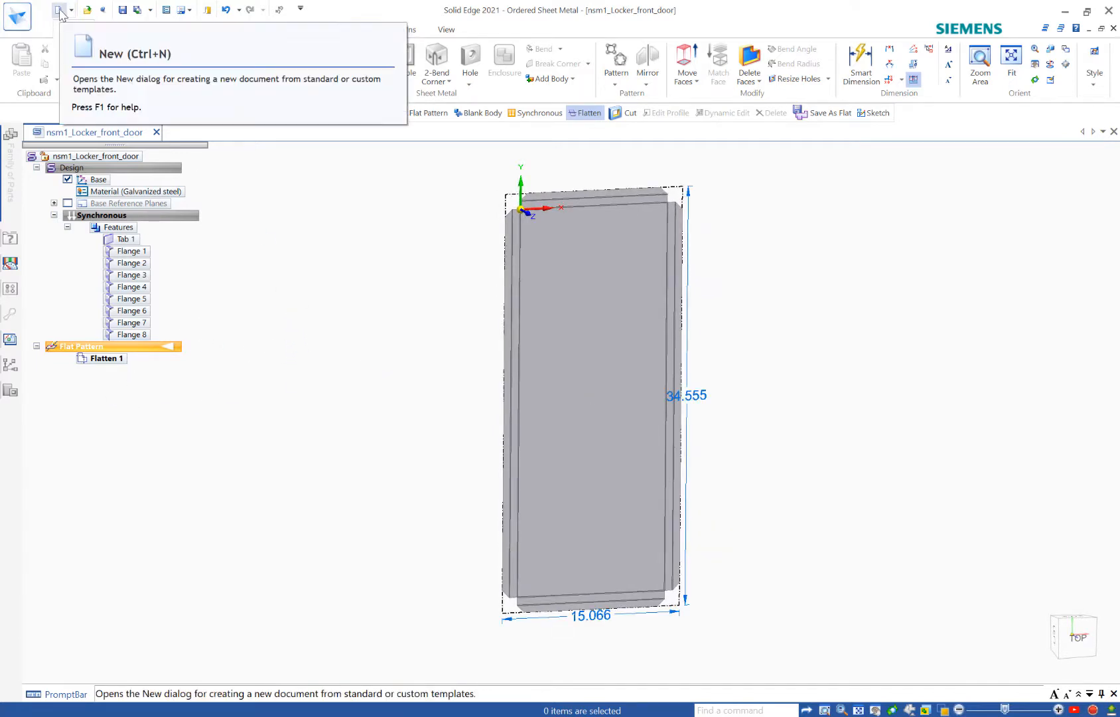
Start a Drawing of Active Model with ansi inch draft.dft, saving the part to get Draft6
{"action": "left_click", "coordinate": [59, 9]}
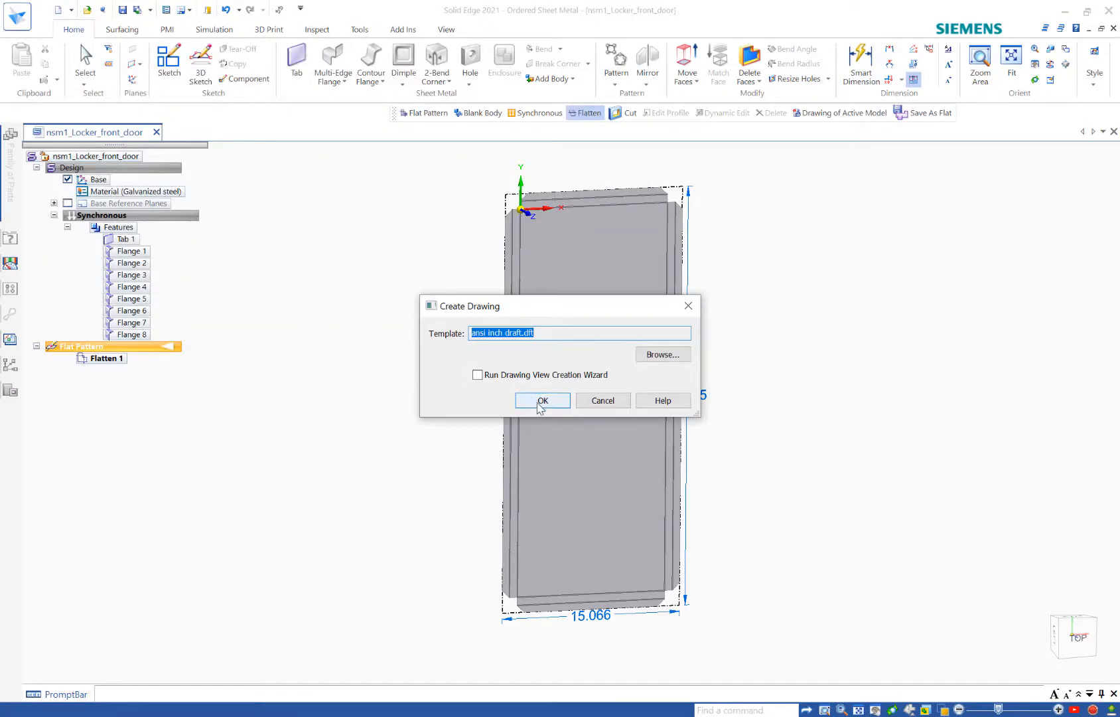
{"action": "left_click", "coordinate": [541, 400]}
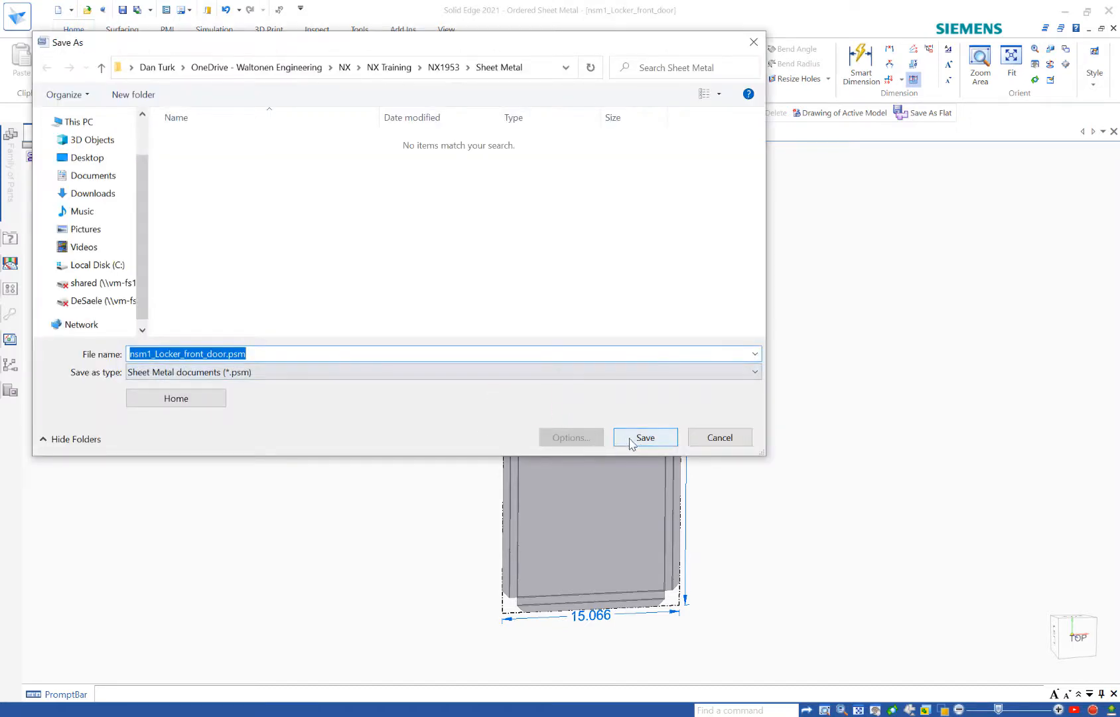
{"action": "left_click", "coordinate": [643, 437]}
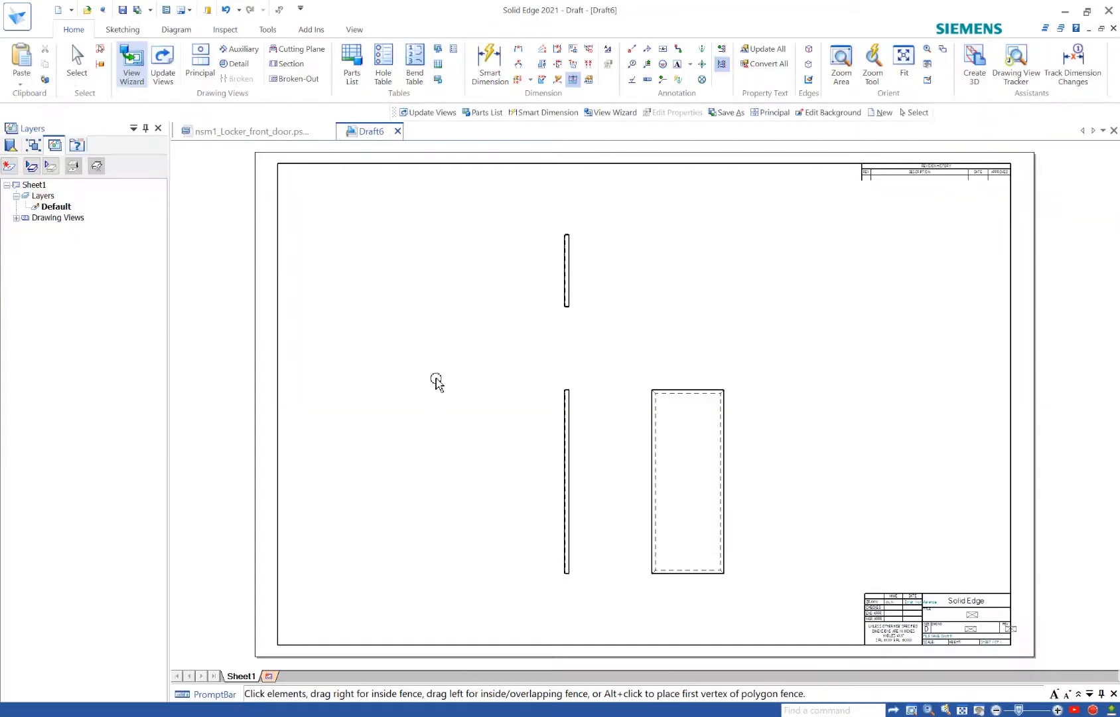
Place a flat pattern view of the locker door part via the View Wizard
{"action": "left_click", "coordinate": [77, 62]}
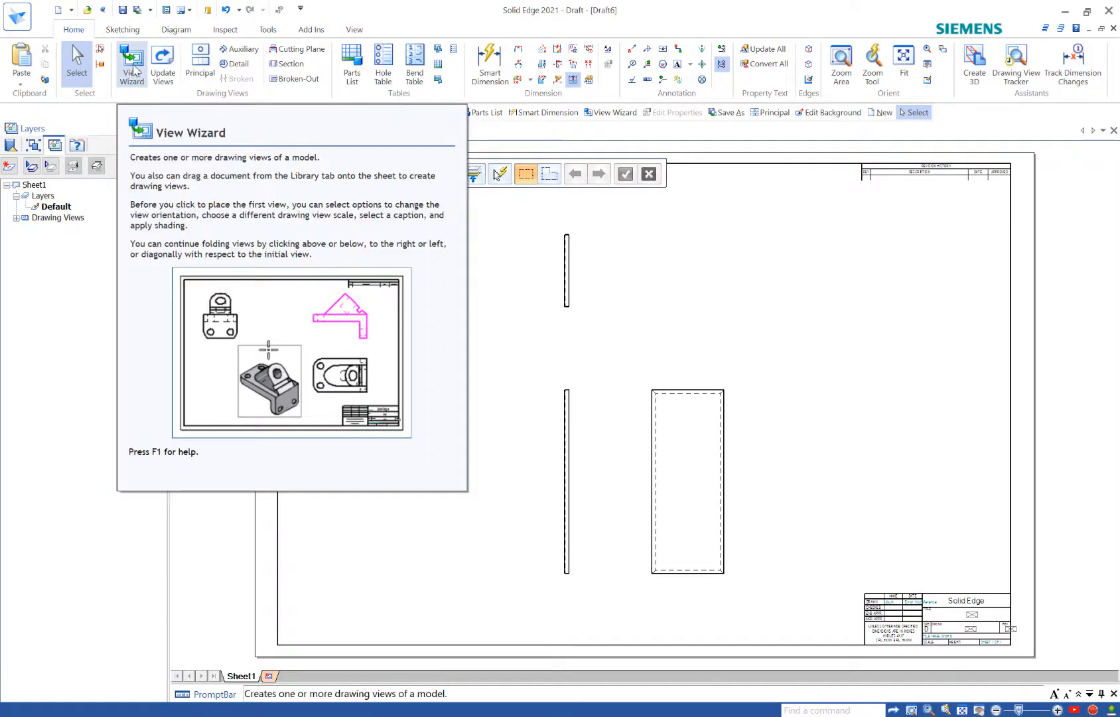
{"action": "left_click", "coordinate": [132, 61]}
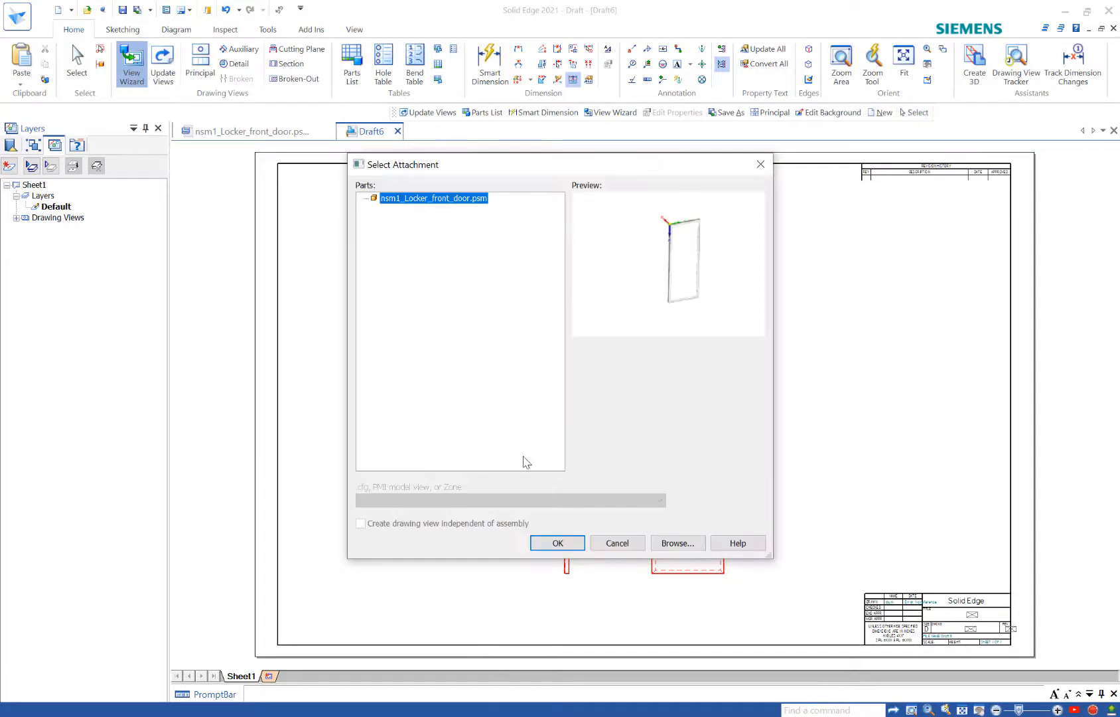
{"action": "left_click", "coordinate": [556, 543]}
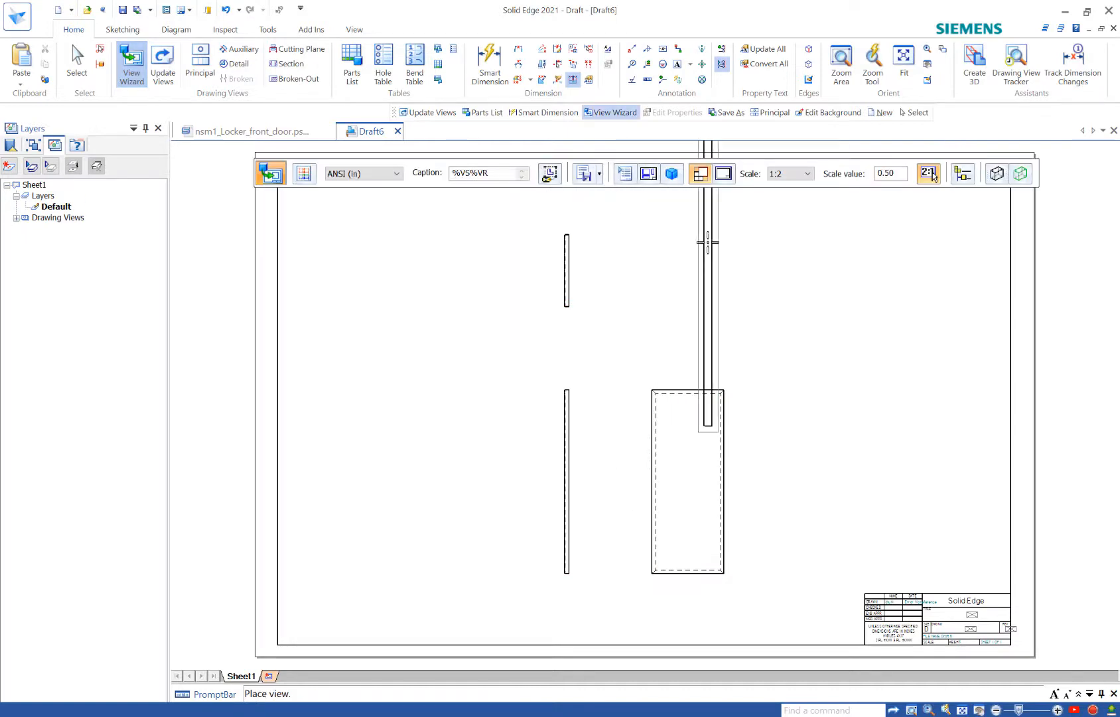
{"action": "mouse_move", "coordinate": [671, 173]}
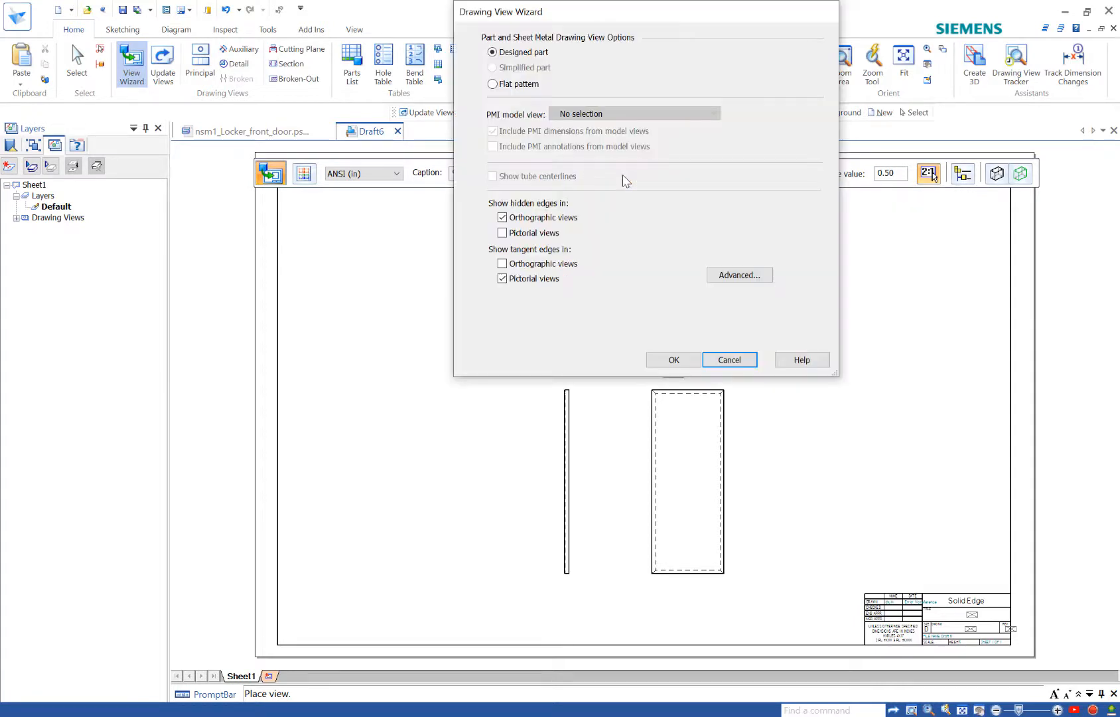
{"action": "left_click", "coordinate": [492, 84]}
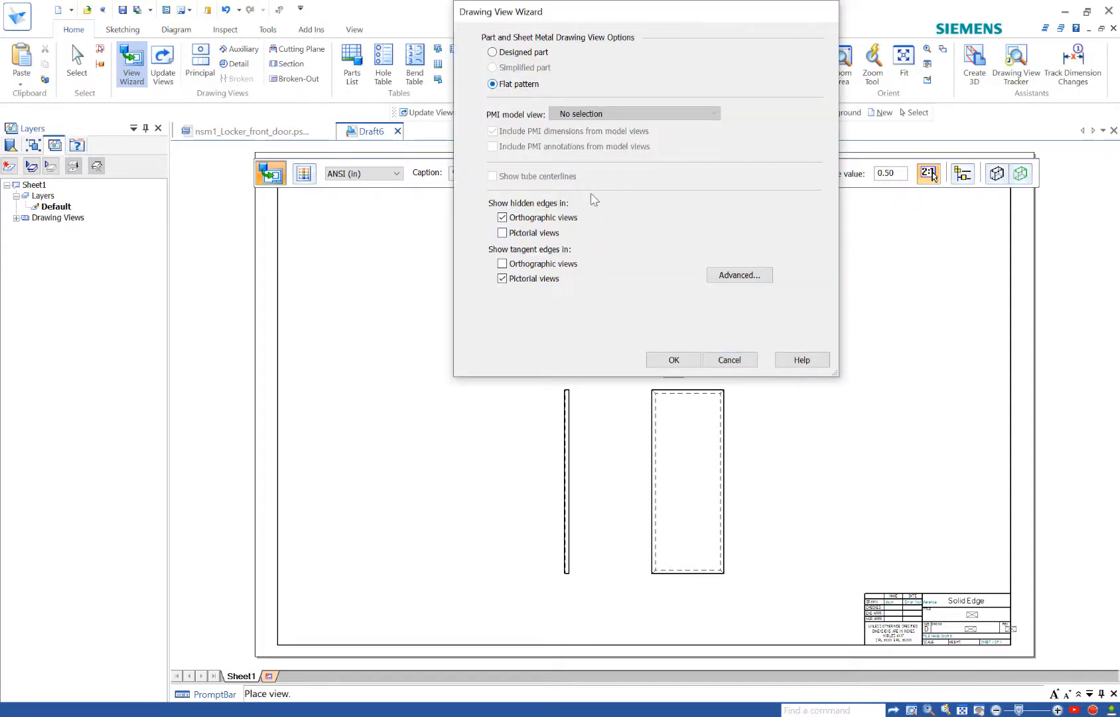
{"action": "left_click", "coordinate": [671, 359]}
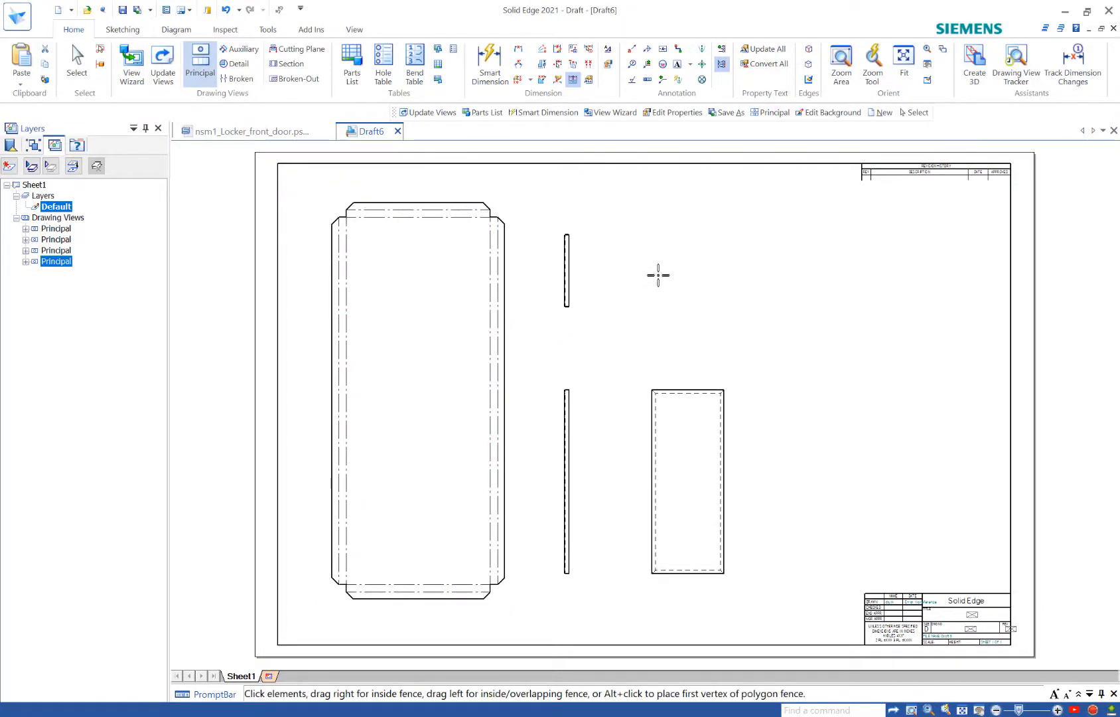
Place a bend table for the flat pattern view listing Bends 1–8 at 0.031 in, 90° up
{"action": "left_click", "coordinate": [418, 400]}
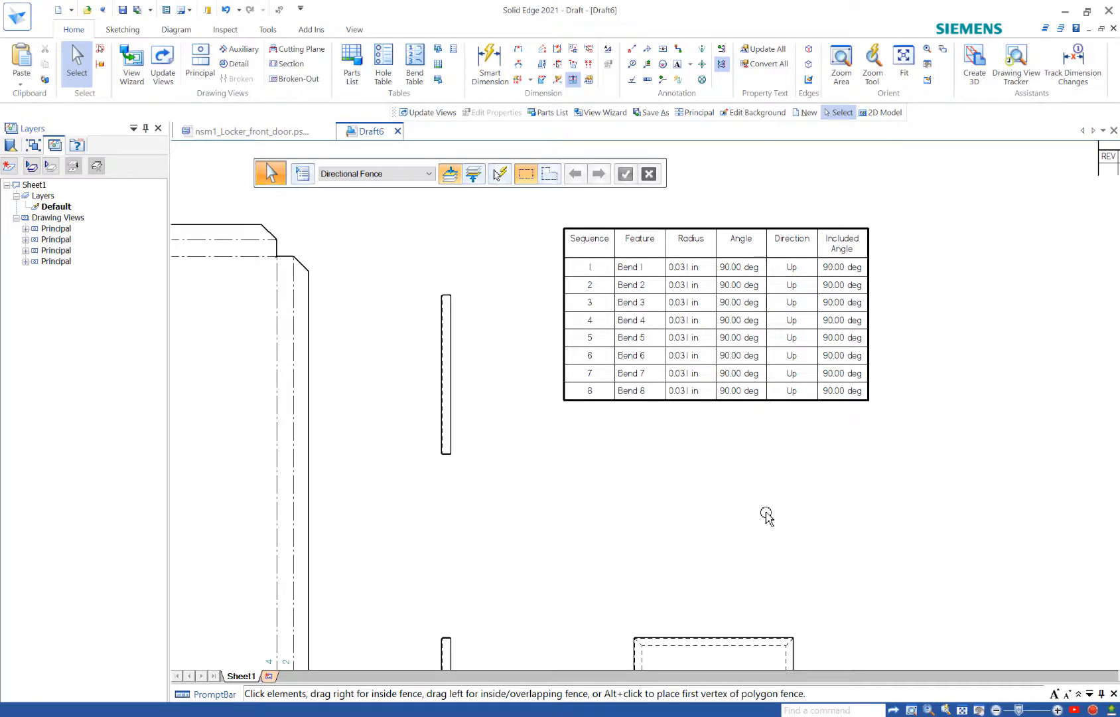
{"action": "mouse_move", "coordinate": [775, 514]}
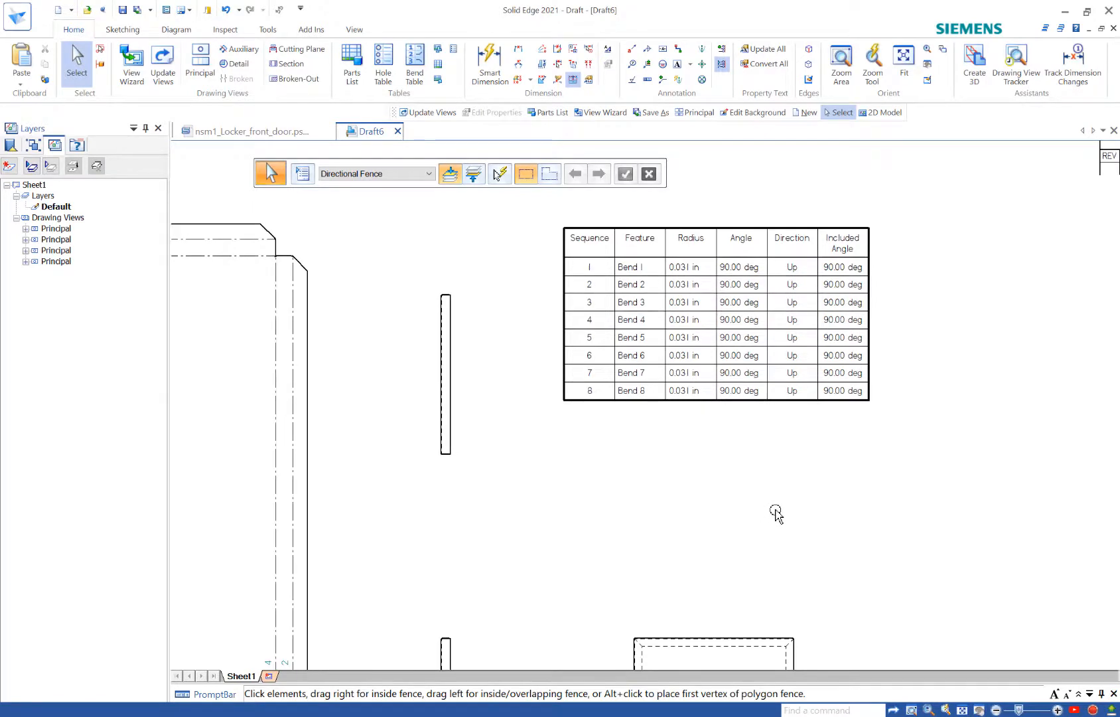